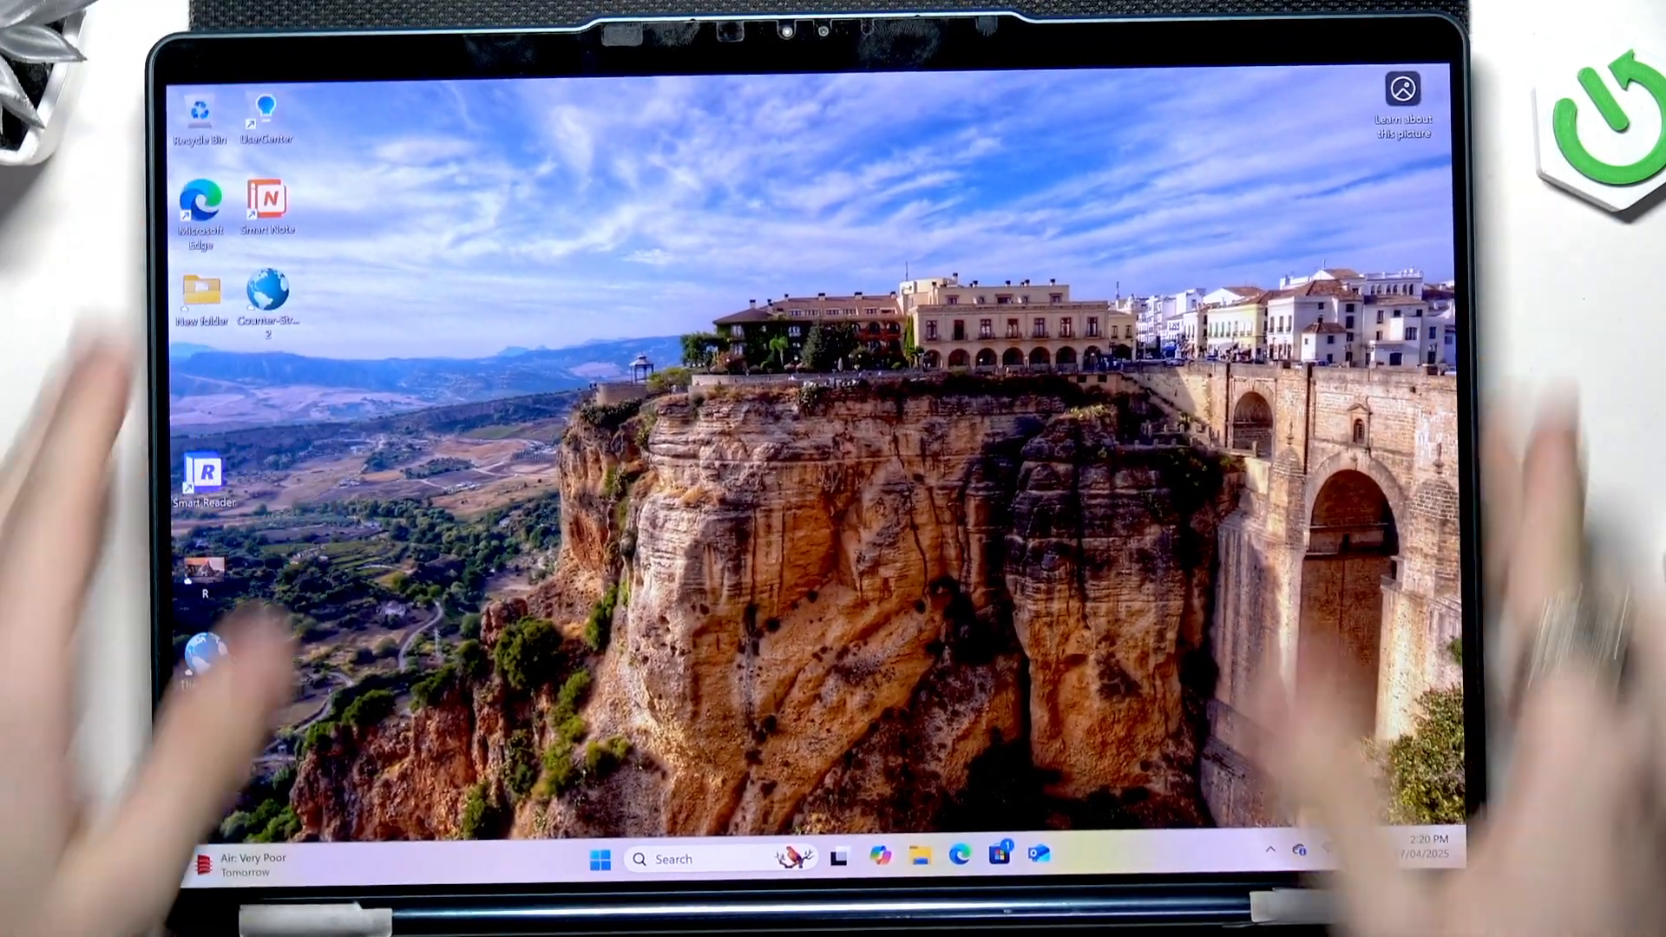
- Open the Windows 11 Start menu and bring up its power options
{"action": "left_click", "coordinate": [601, 858]}
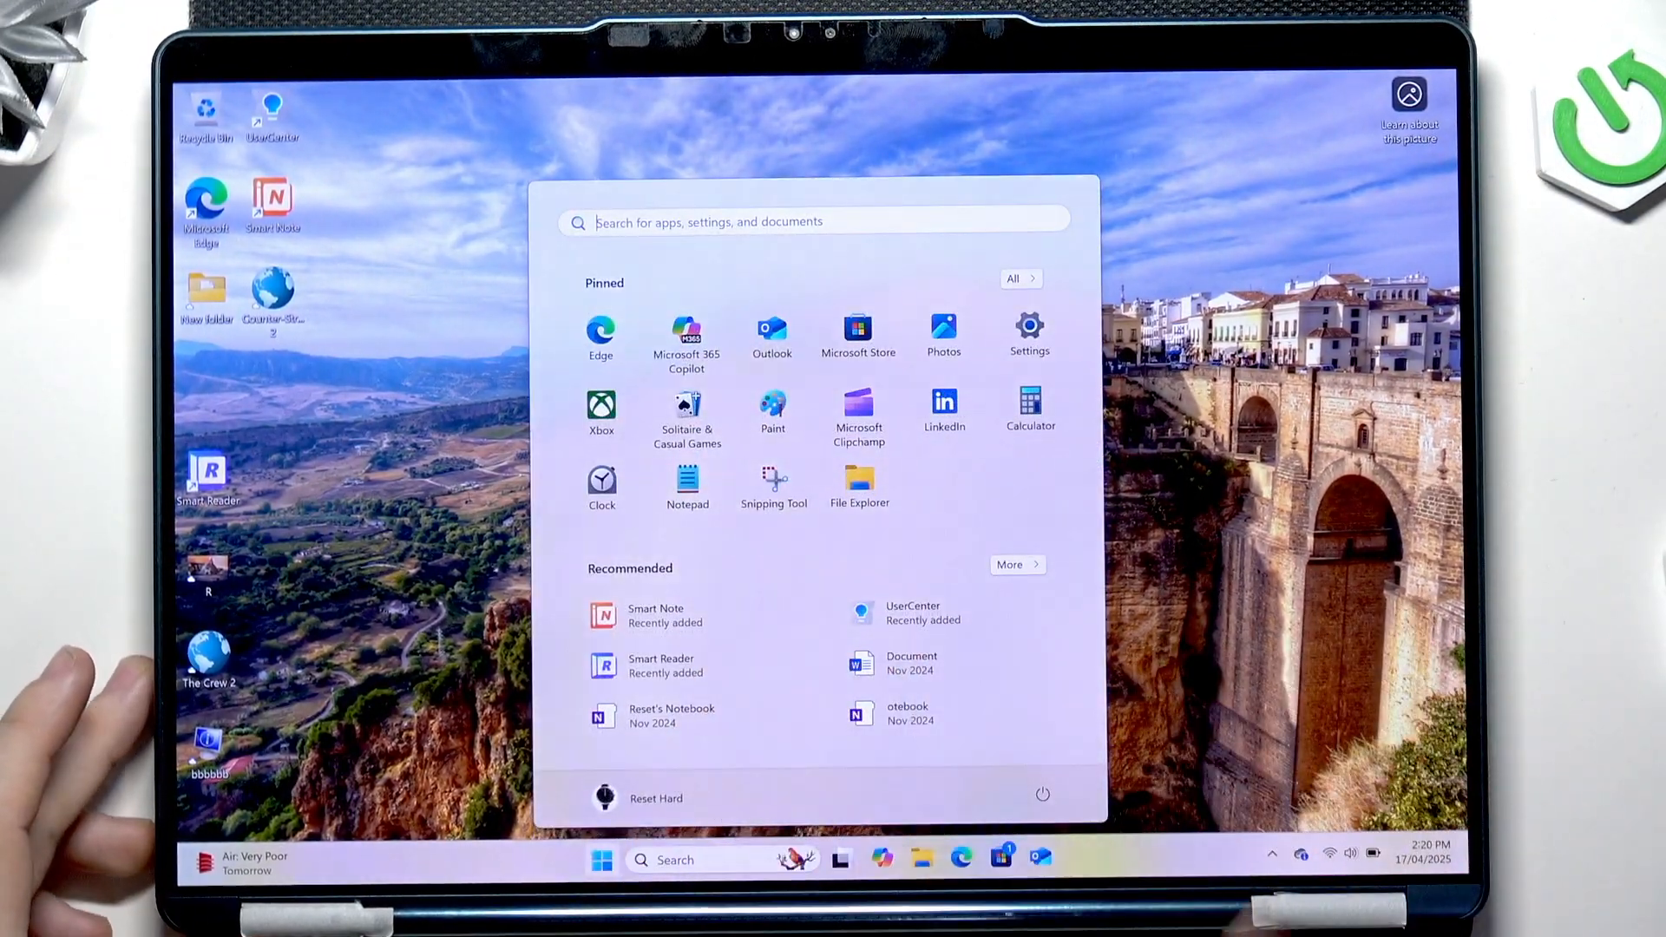
{"action": "left_click", "coordinate": [1042, 794]}
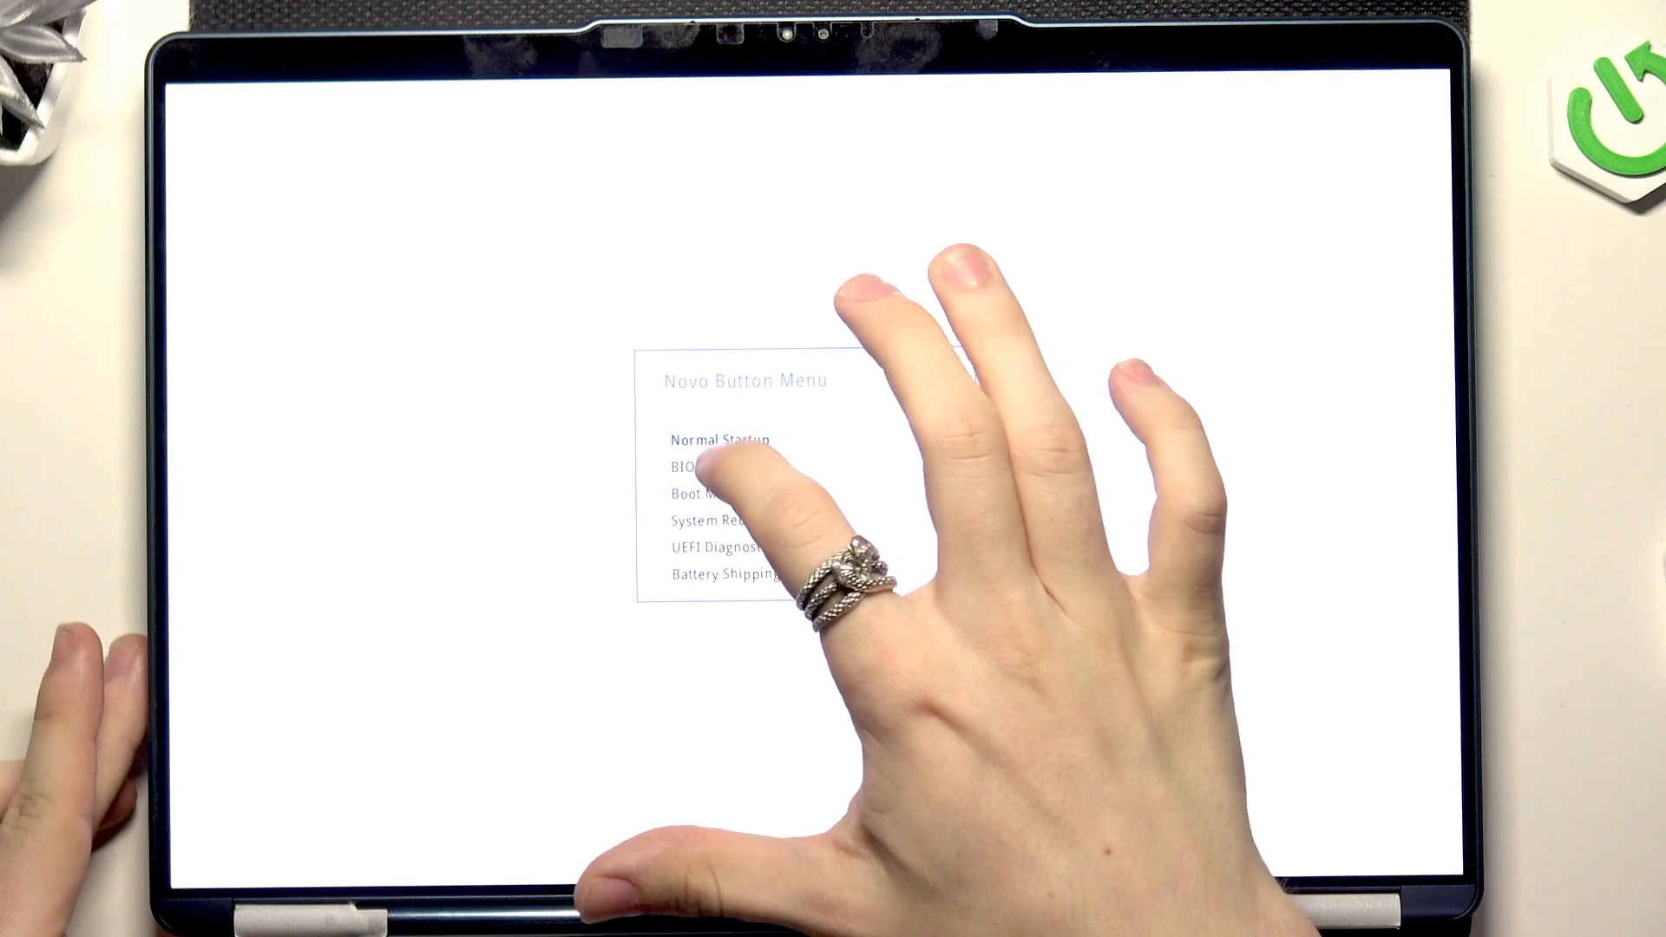
- Choose BIOS Setup from the Novo Button Menu
{"action": "left_click", "coordinate": [688, 467]}
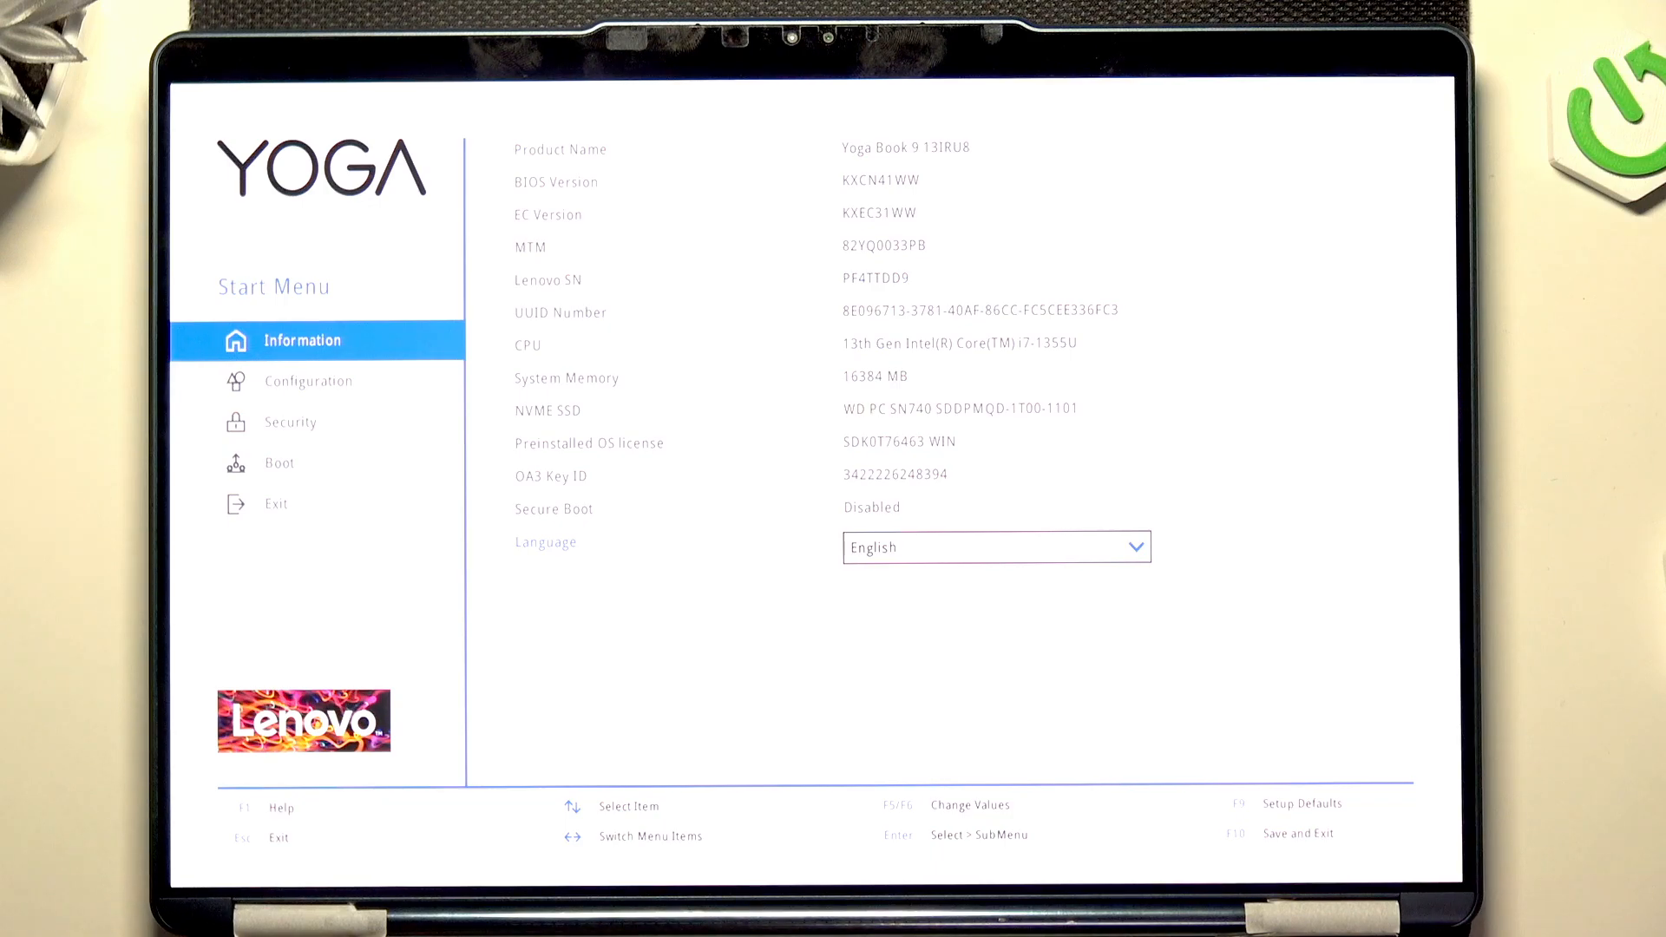
- Browse the Security, Configuration, Boot and Exit pages of BIOS setup
{"action": "left_click", "coordinate": [291, 422]}
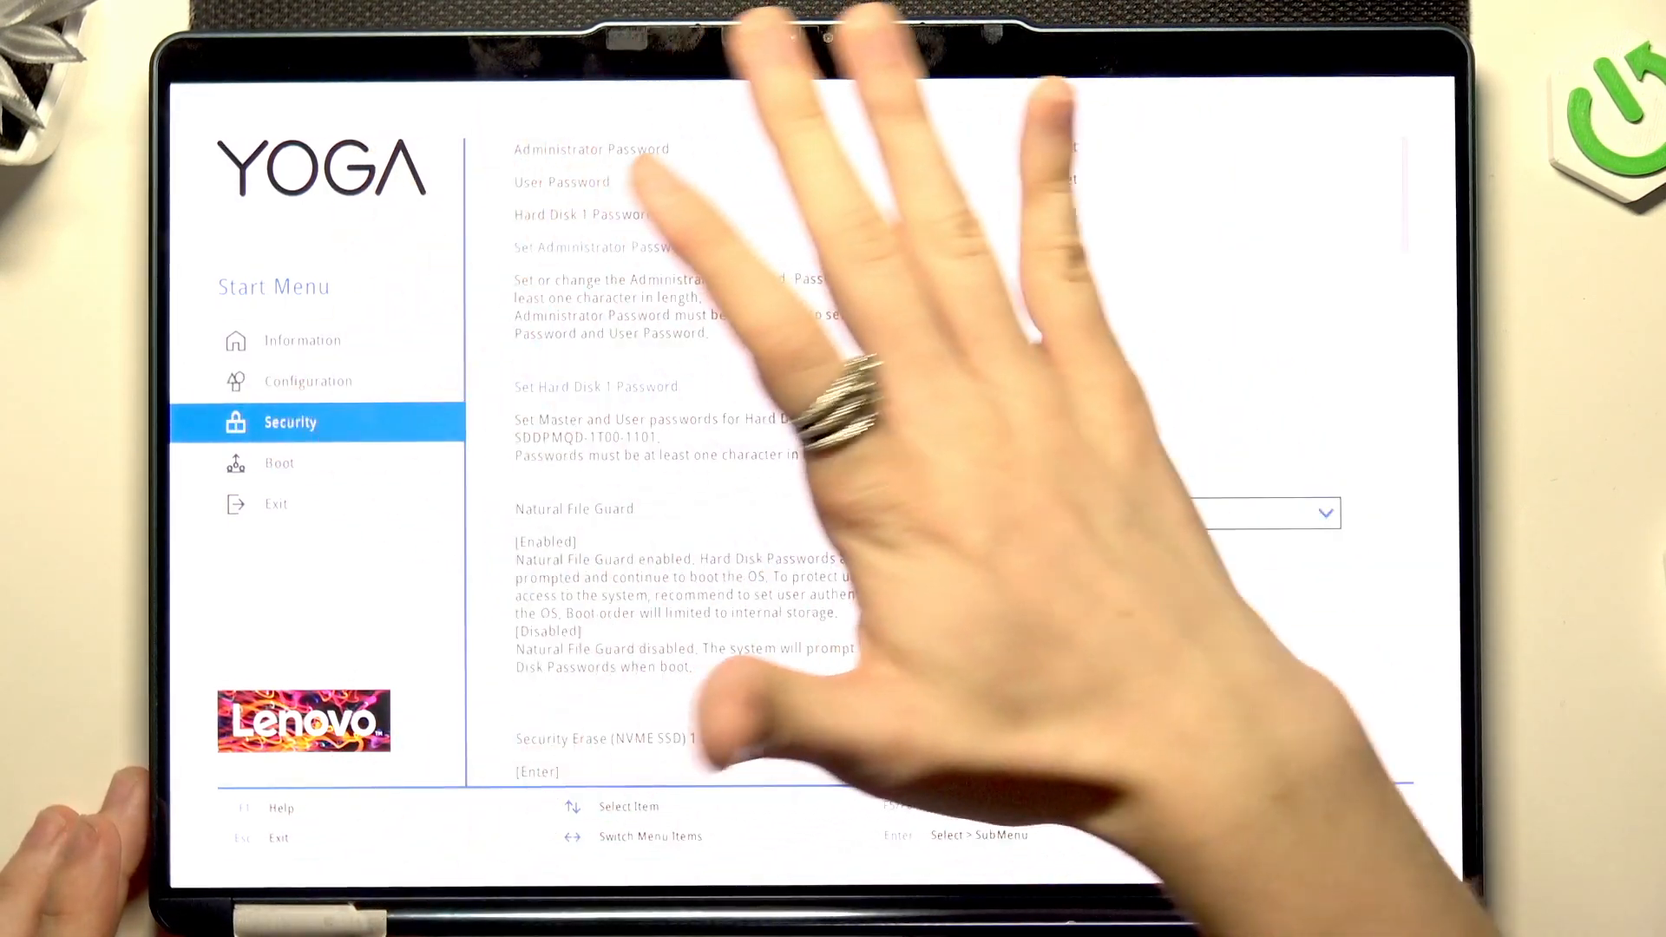
{"action": "left_click", "coordinate": [308, 382]}
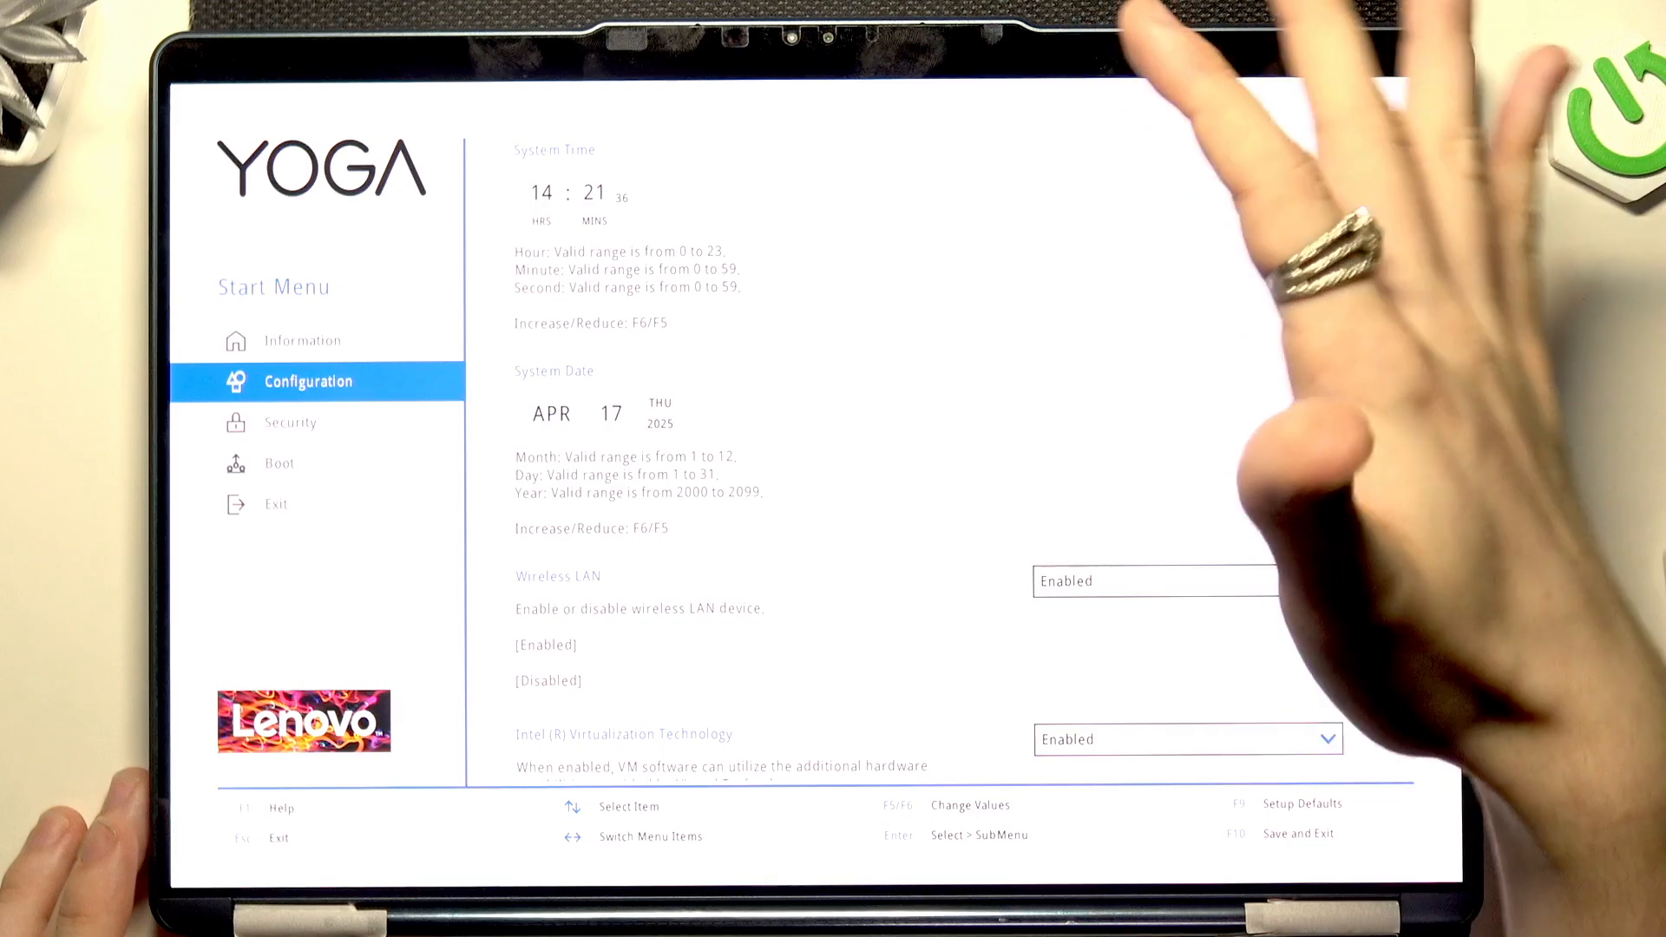
{"action": "left_click", "coordinate": [290, 422]}
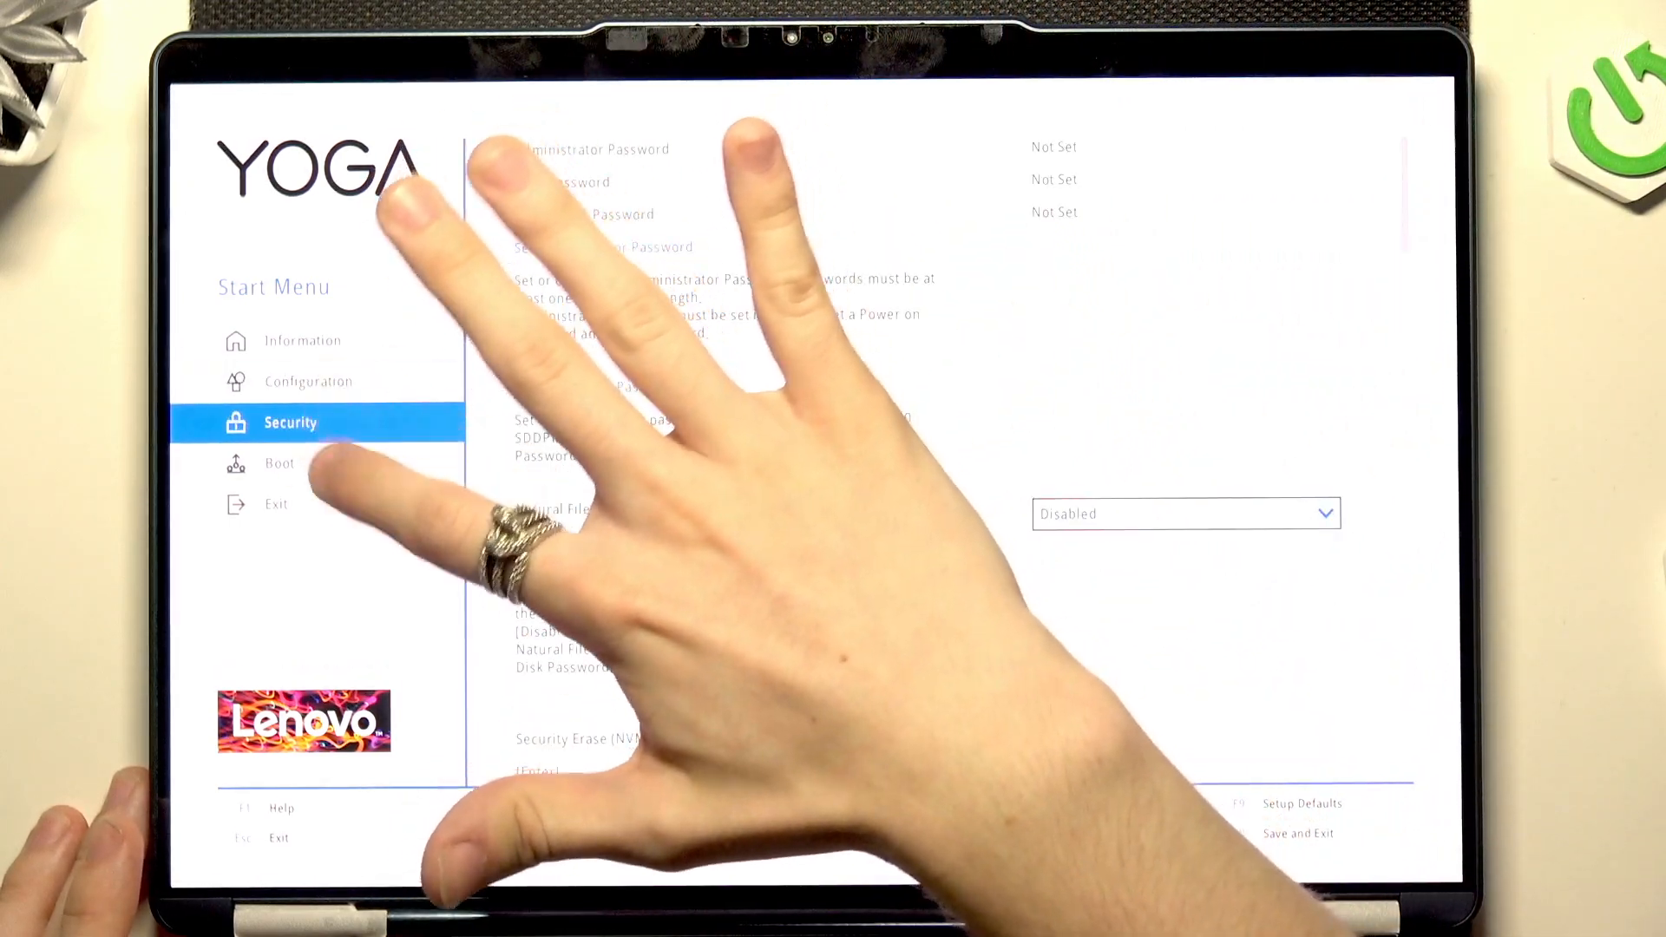
{"action": "left_click", "coordinate": [279, 463]}
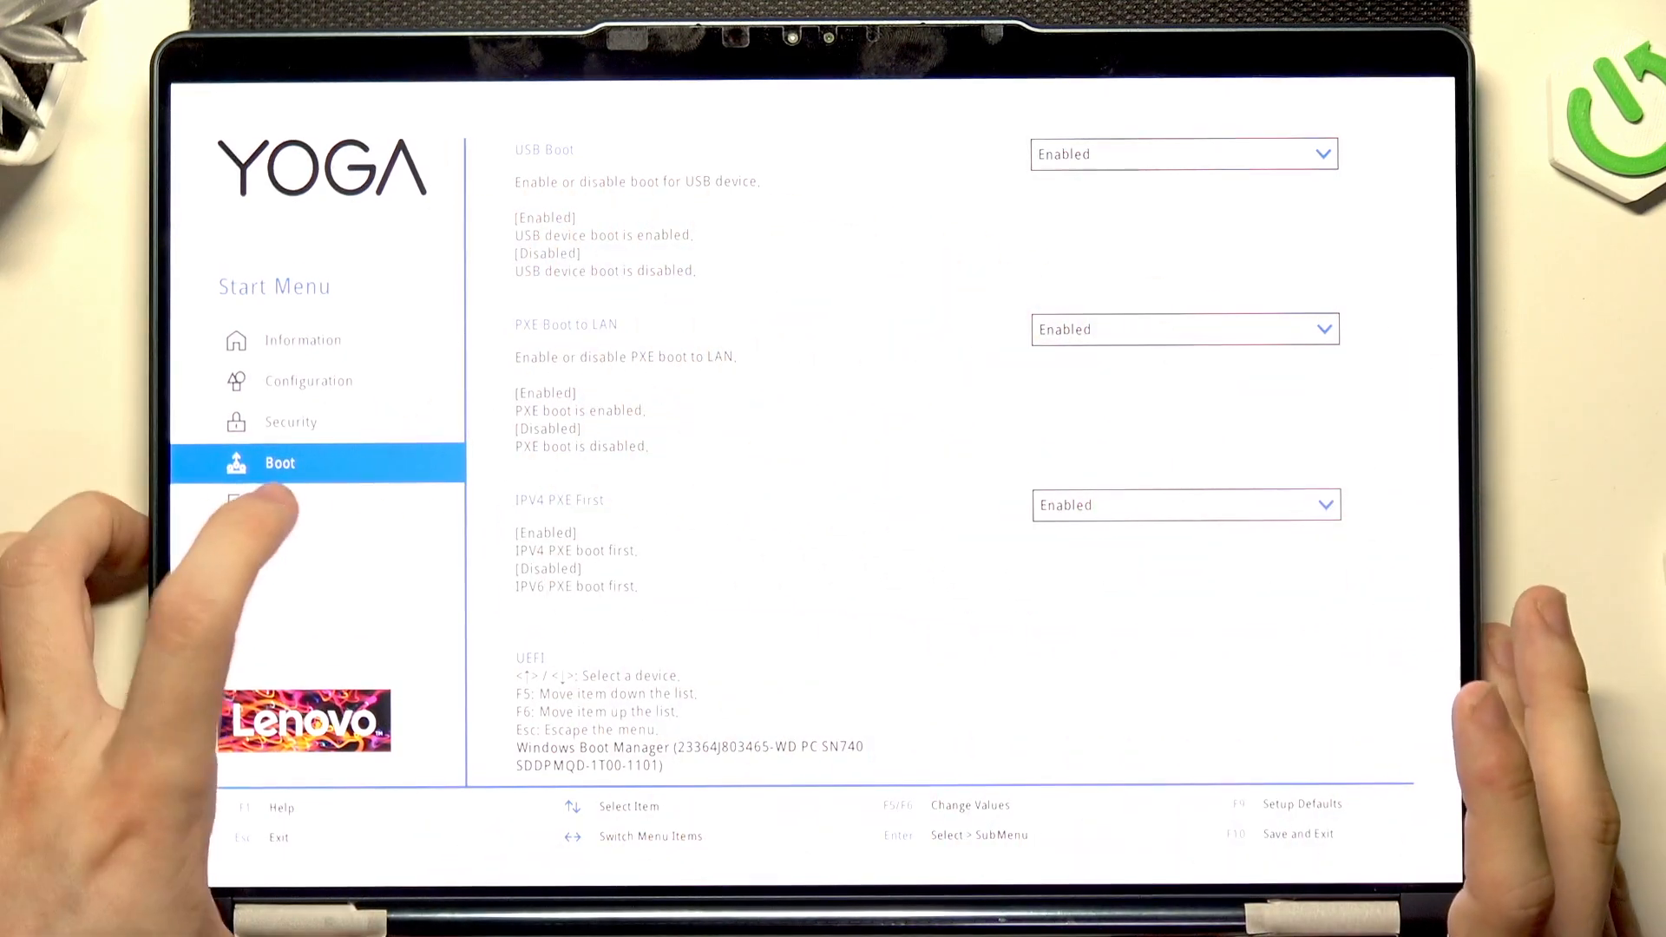
{"action": "left_click", "coordinate": [276, 500]}
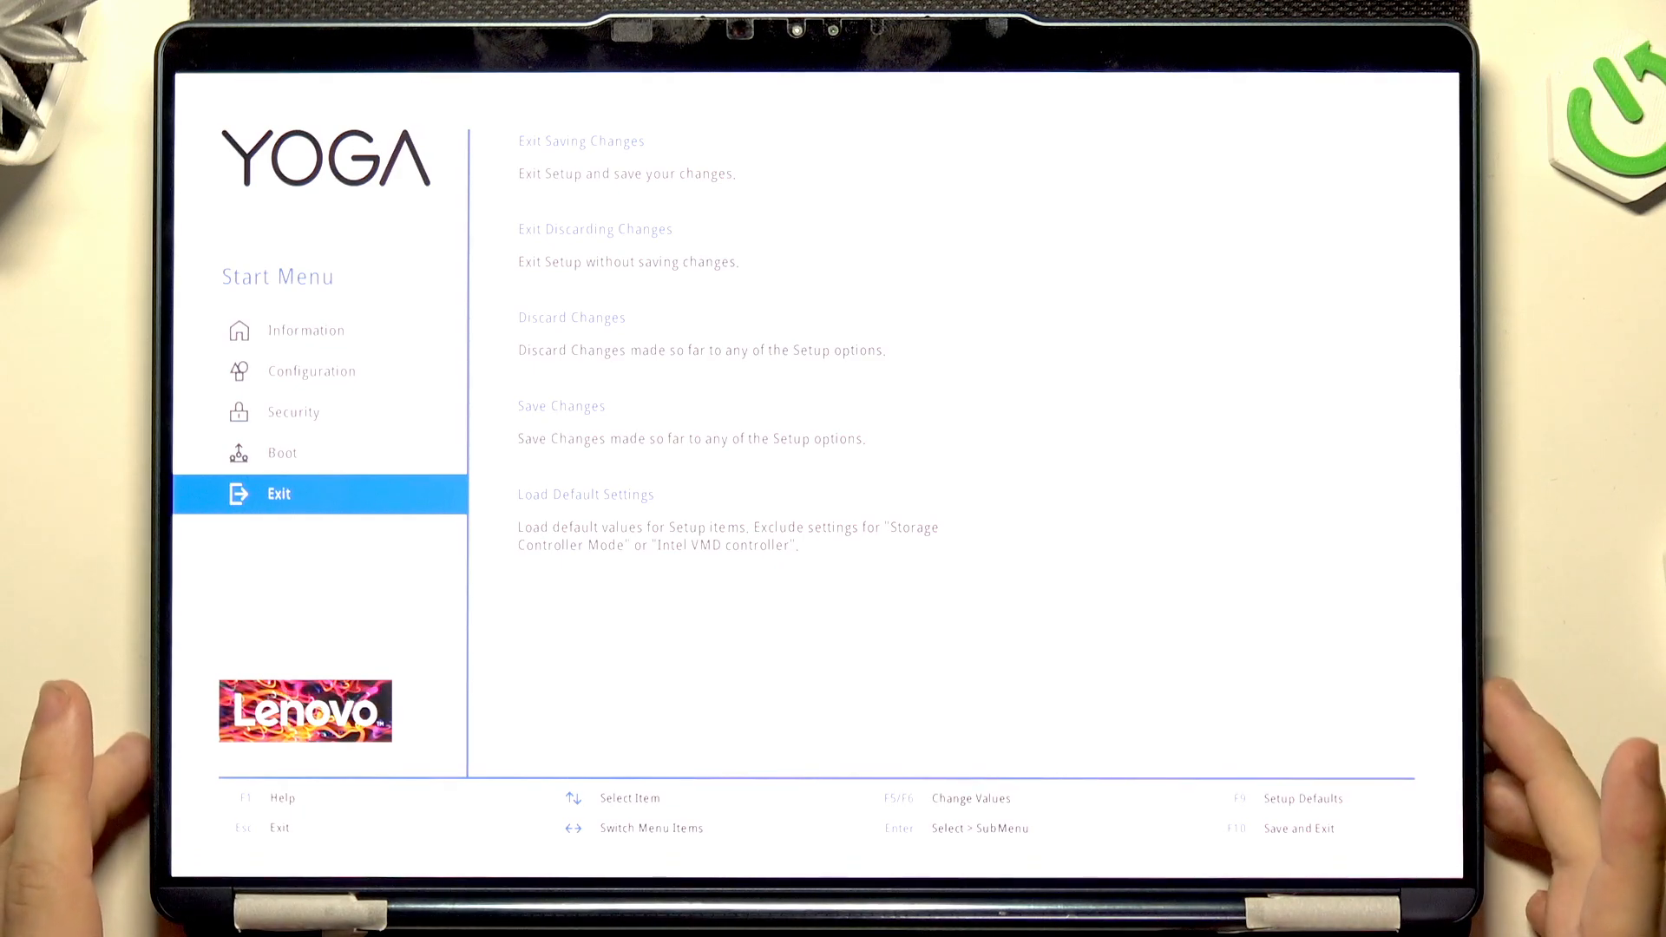
- Revisit Security and Boot, then exit discarding changes and restart
{"action": "left_click", "coordinate": [294, 412]}
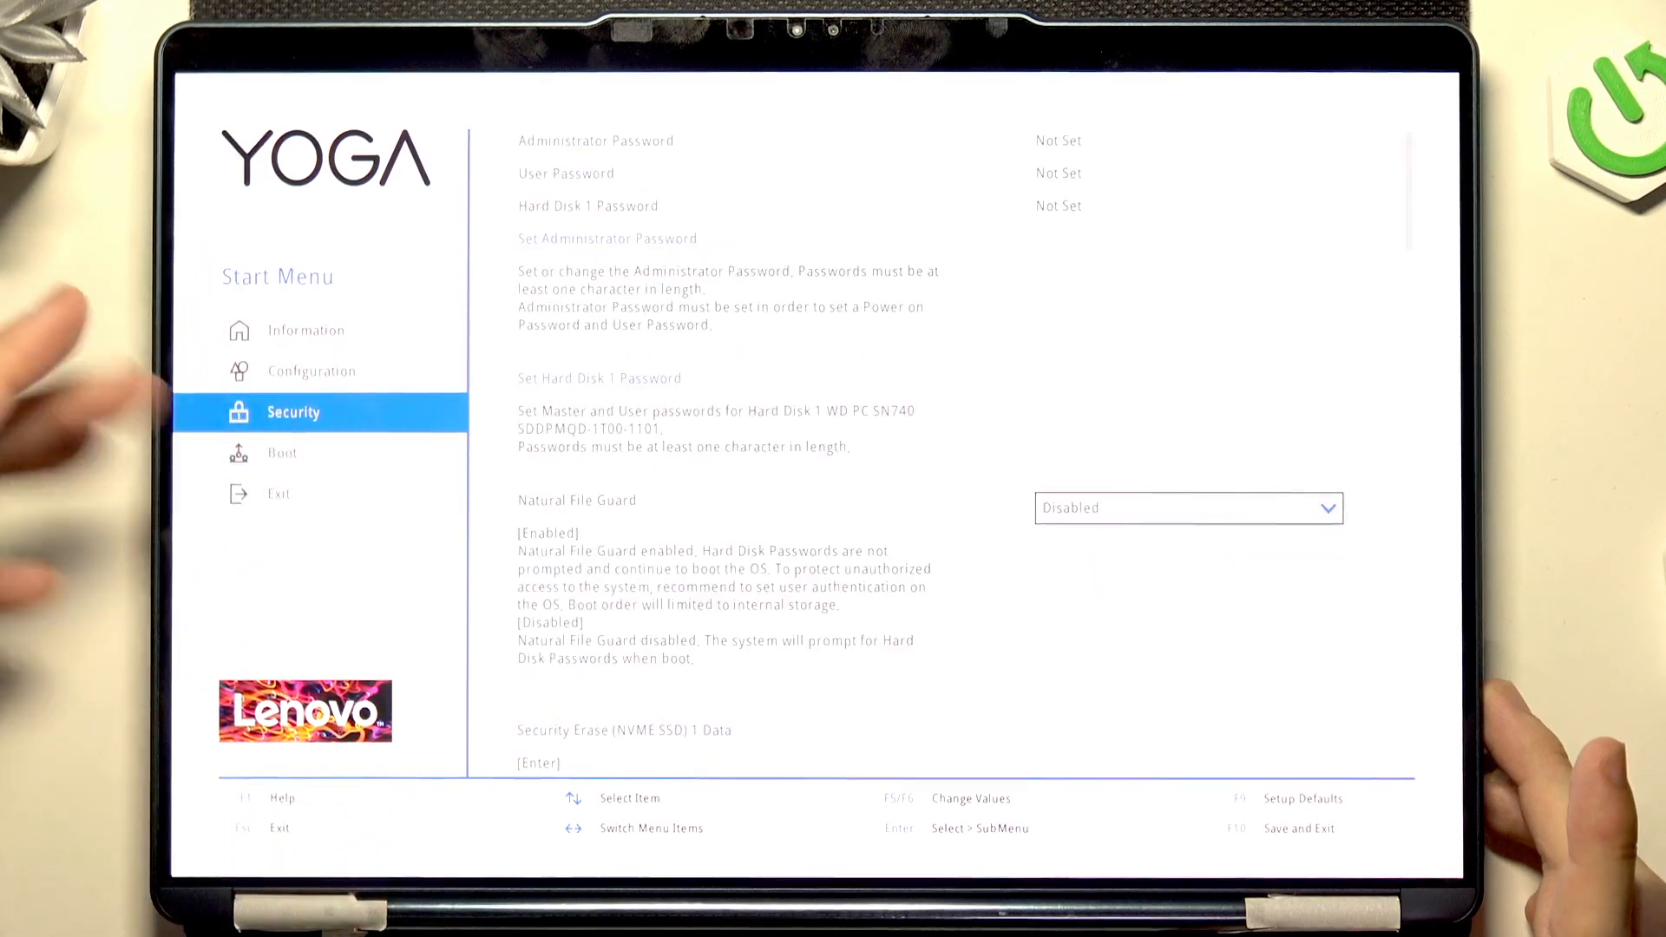
{"action": "left_click", "coordinate": [283, 453]}
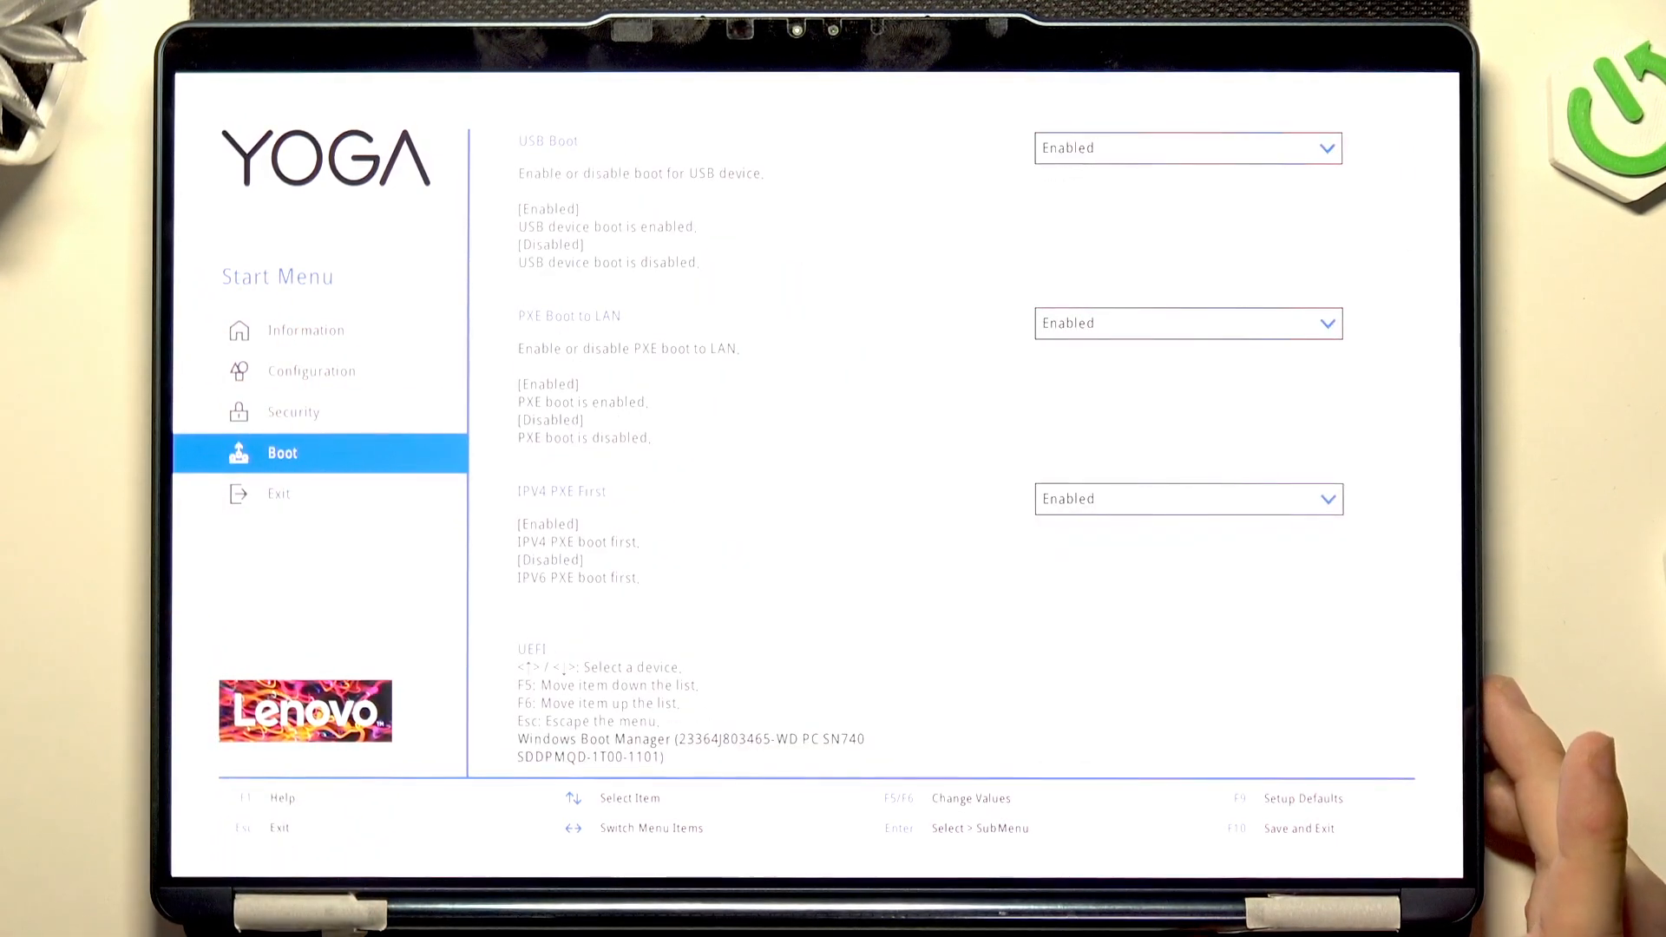
{"action": "left_click", "coordinate": [279, 493]}
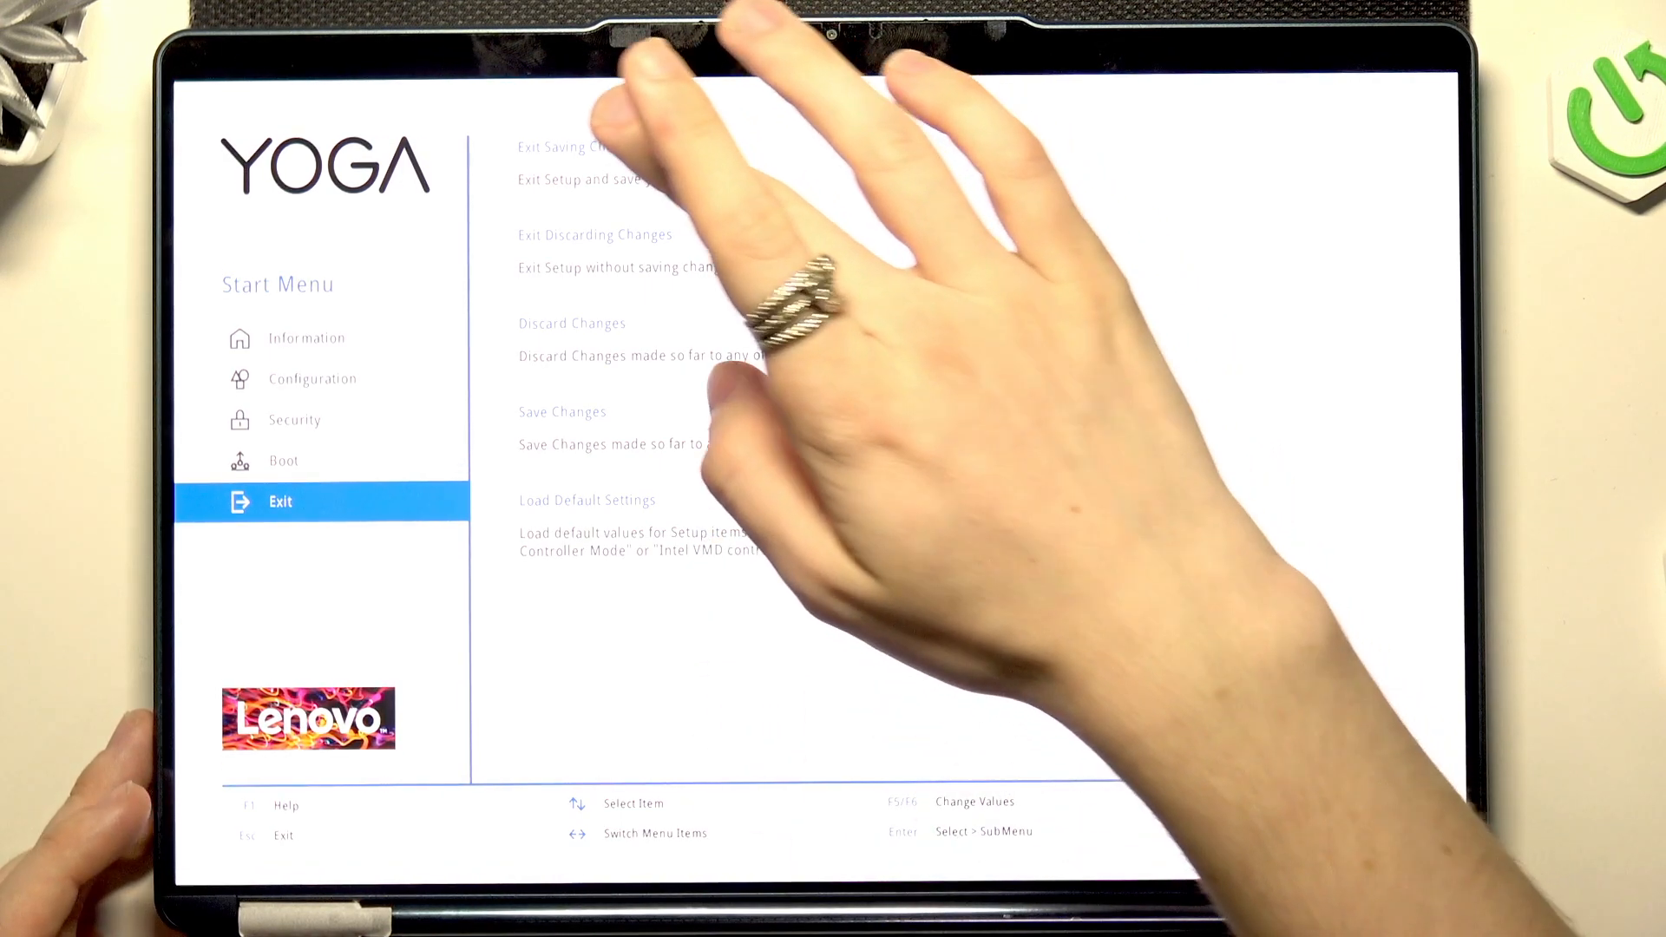
{"action": "key", "text": "Enter"}
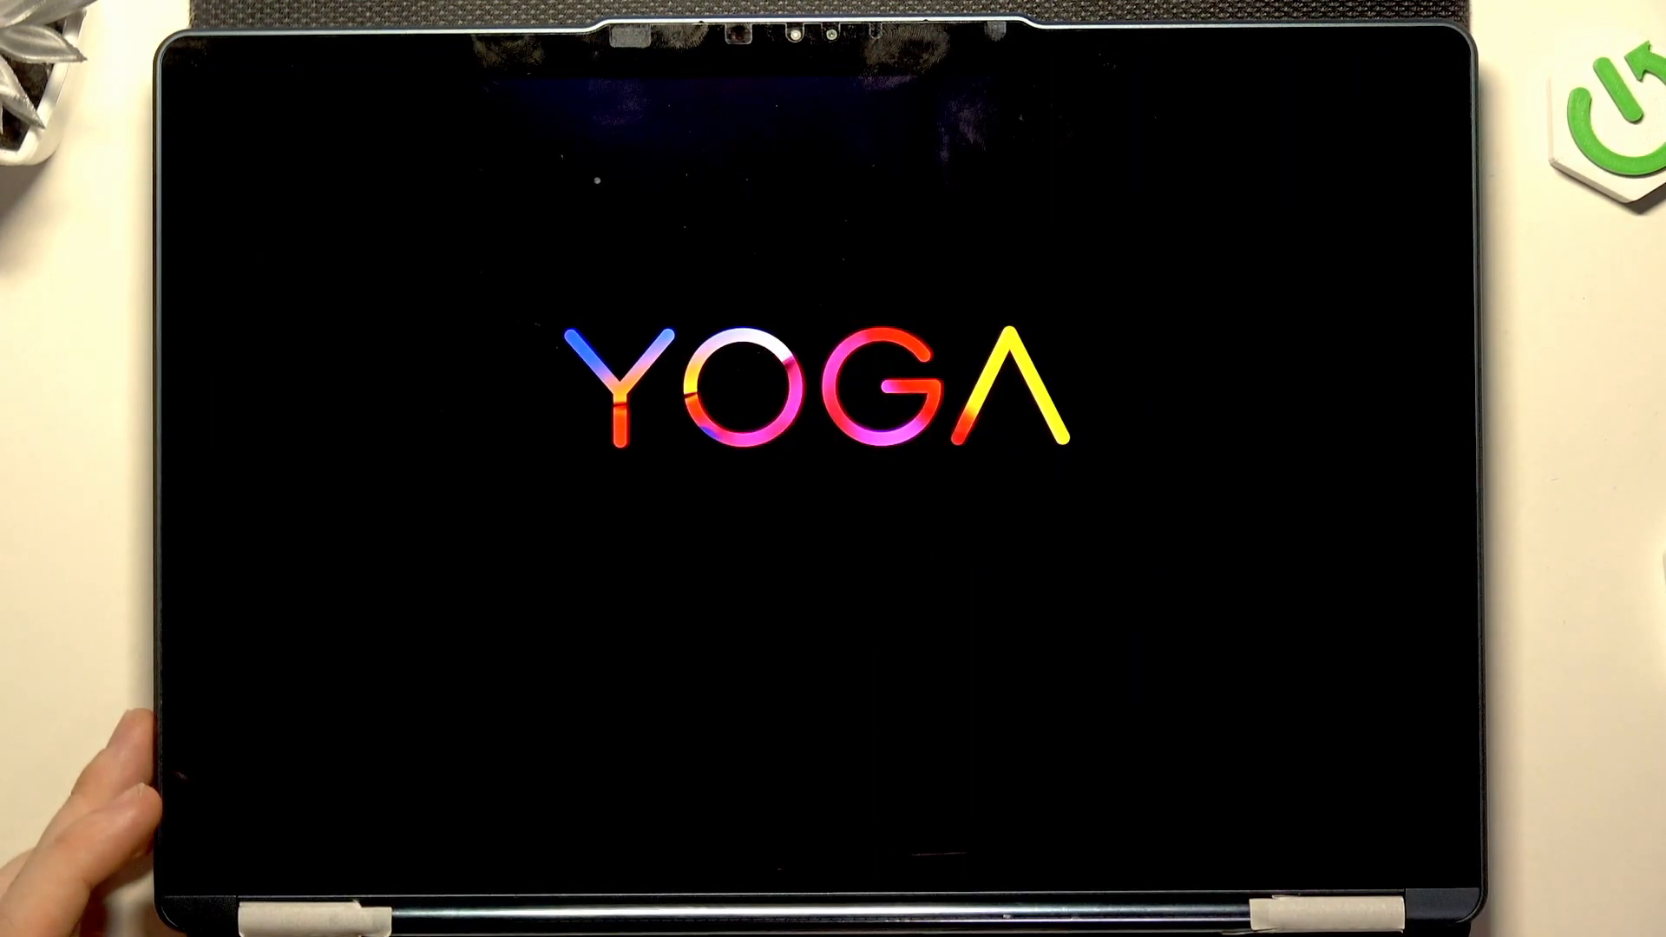